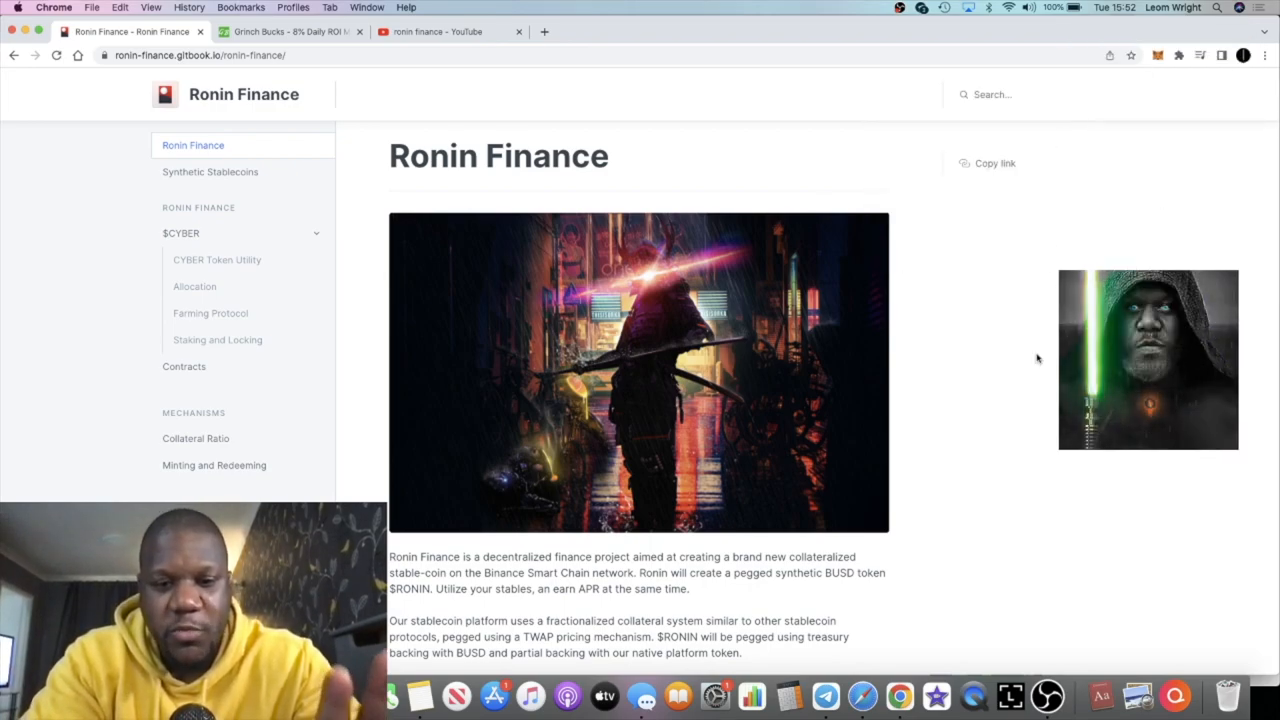
- Read down the overview page, then go to CYBER Token Utility under $CYBER in the sidebar
scroll("down", 3)
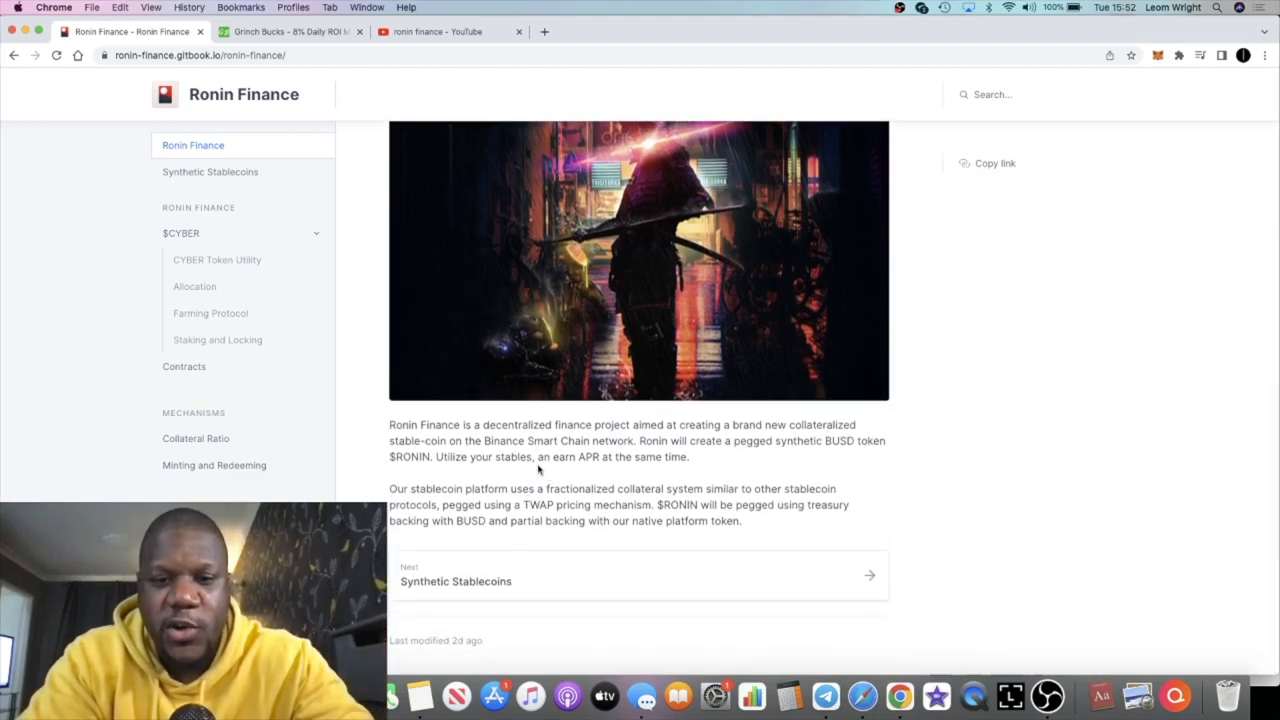
left_click_drag(548, 456, 692, 456)
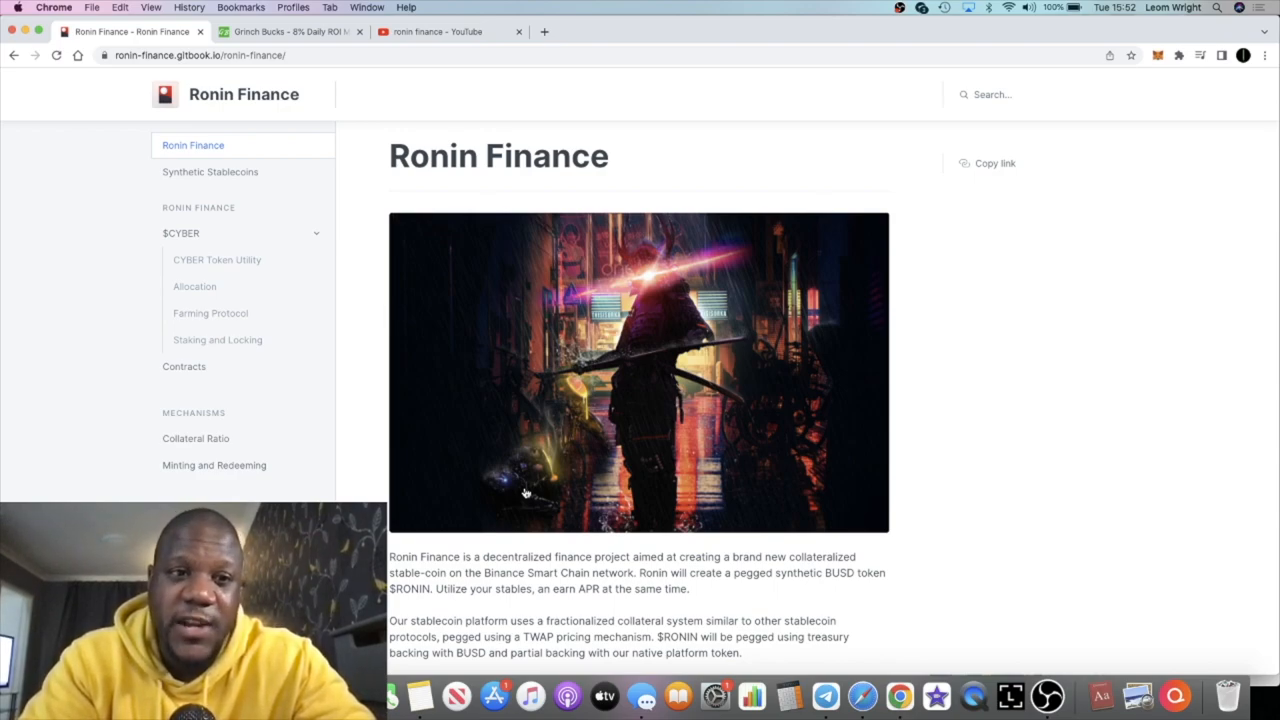
scroll("down", 3)
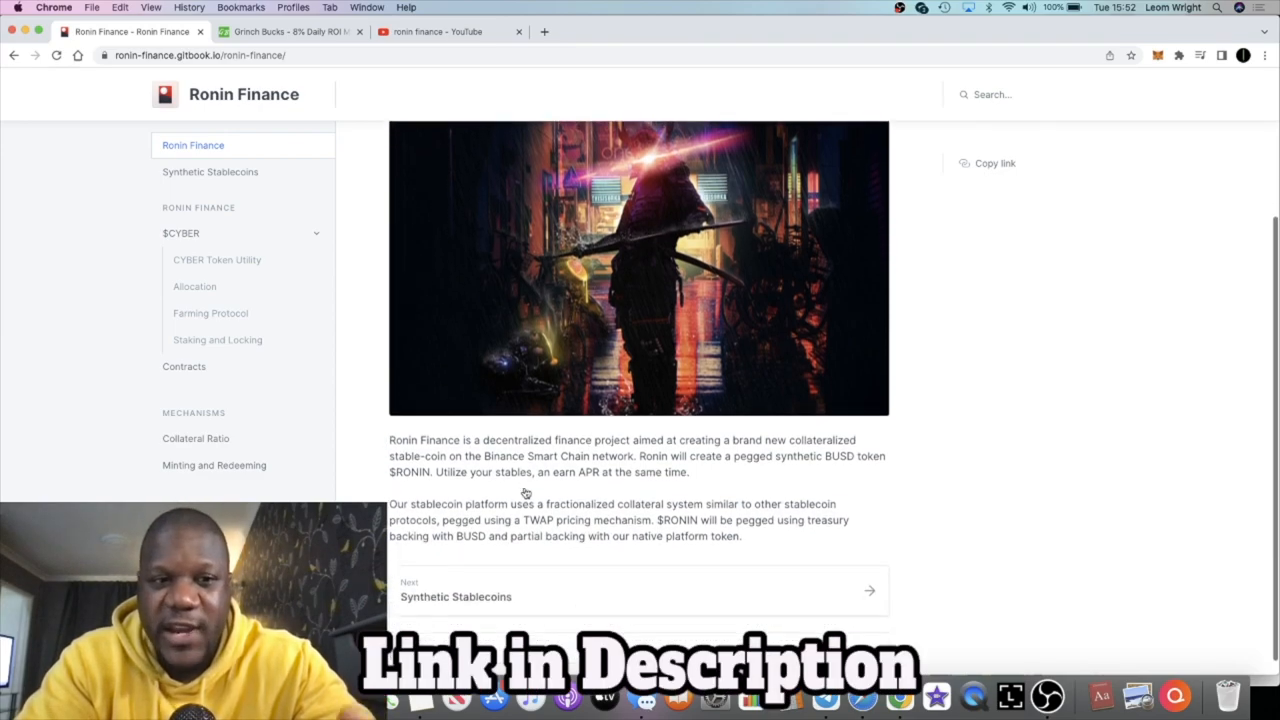
scroll("down", 3)
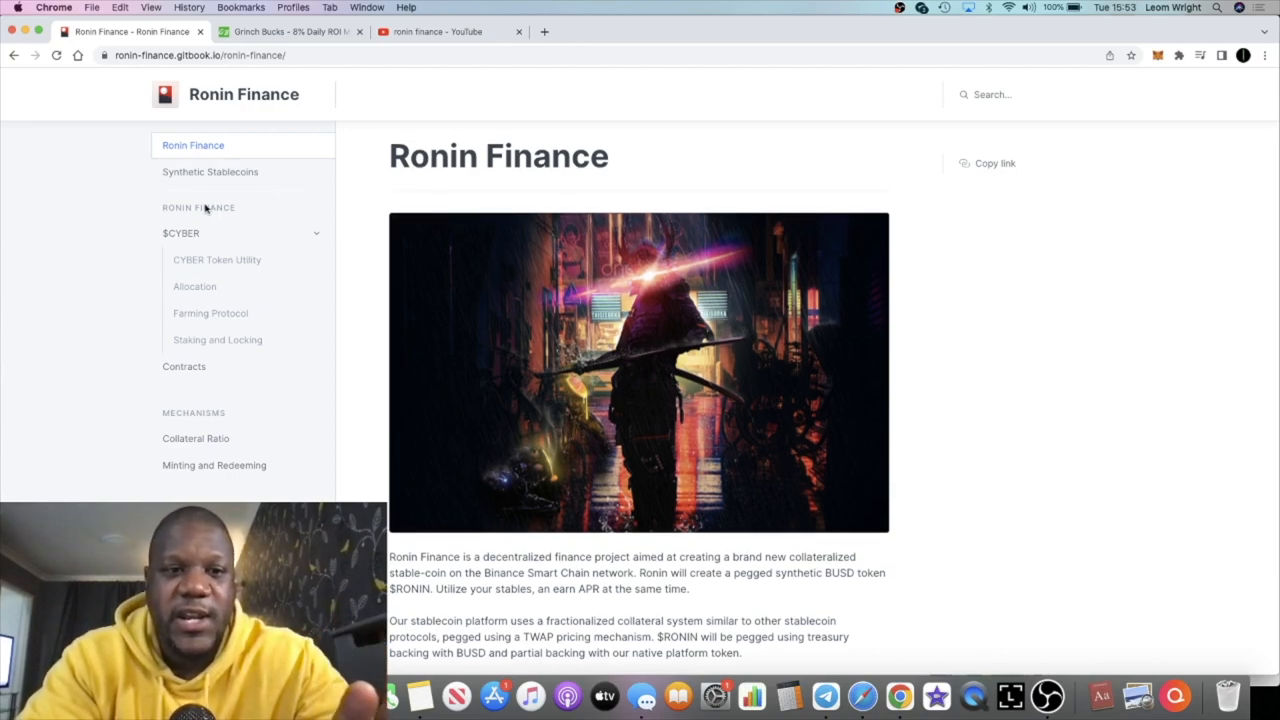
left_click(216, 260)
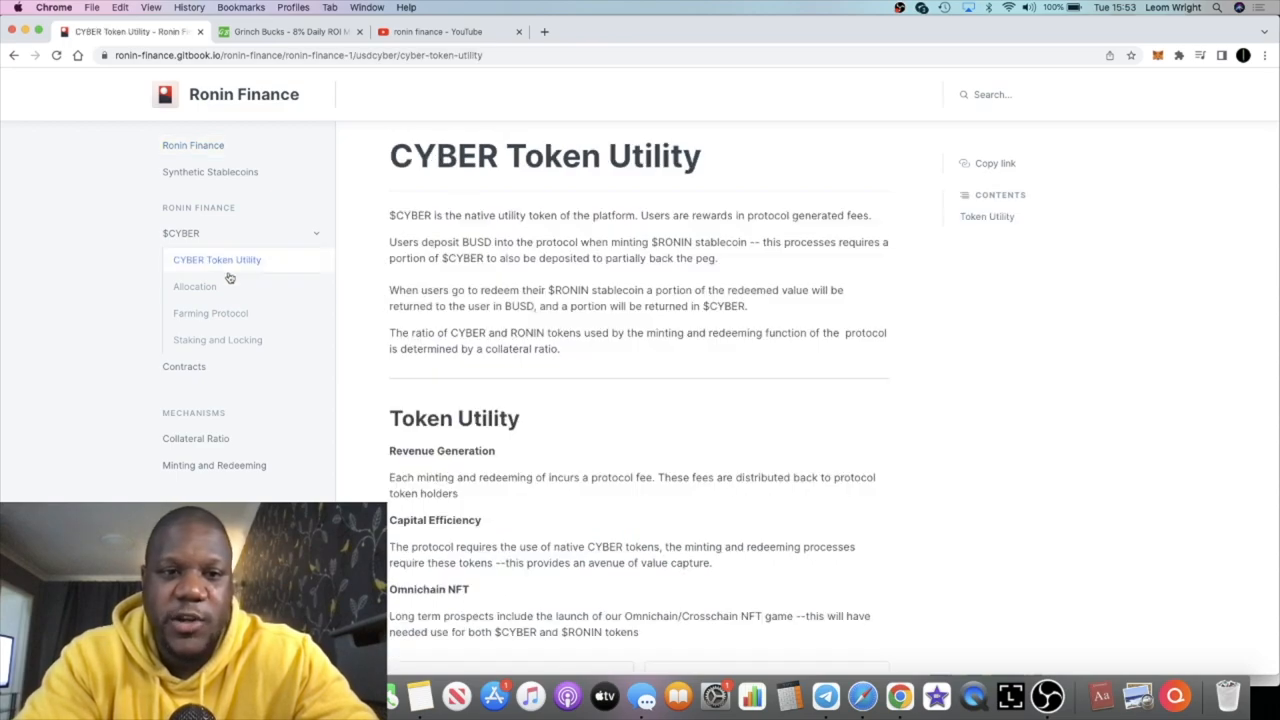
mouse_move(480, 228)
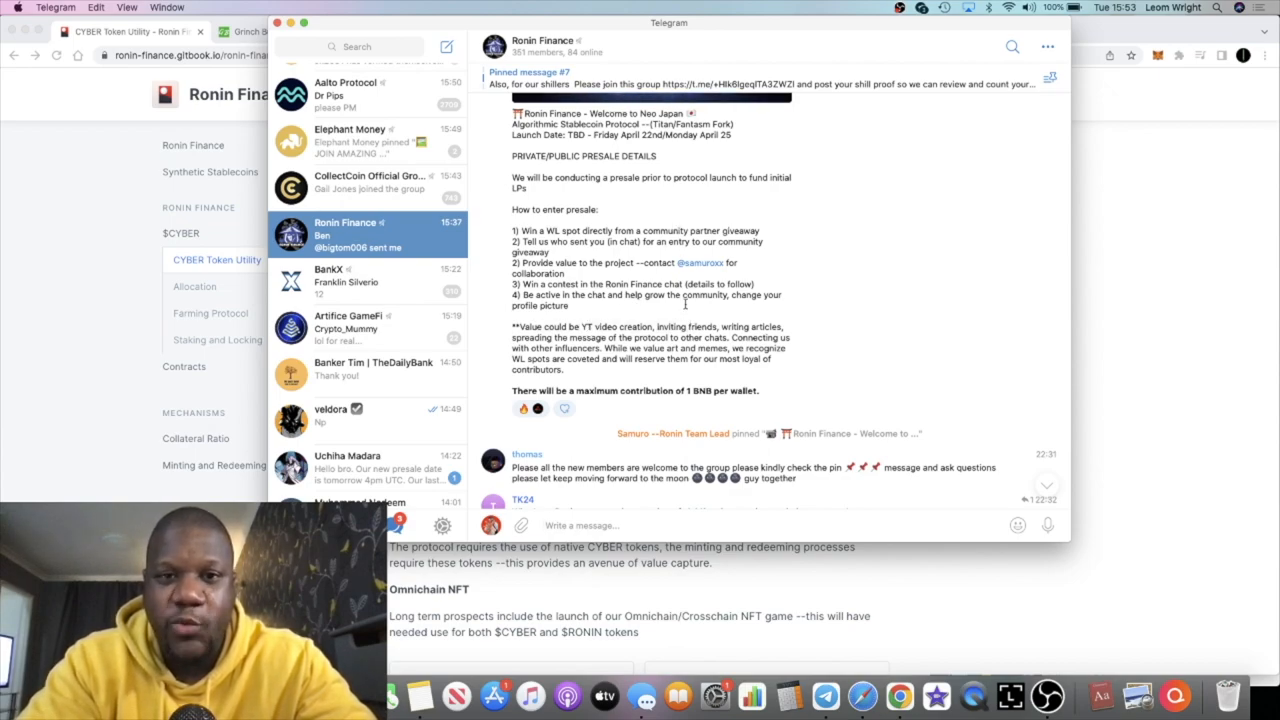
- Scroll down through the Ronin Finance Telegram group's presale and welcome messages
scroll("down", 3)
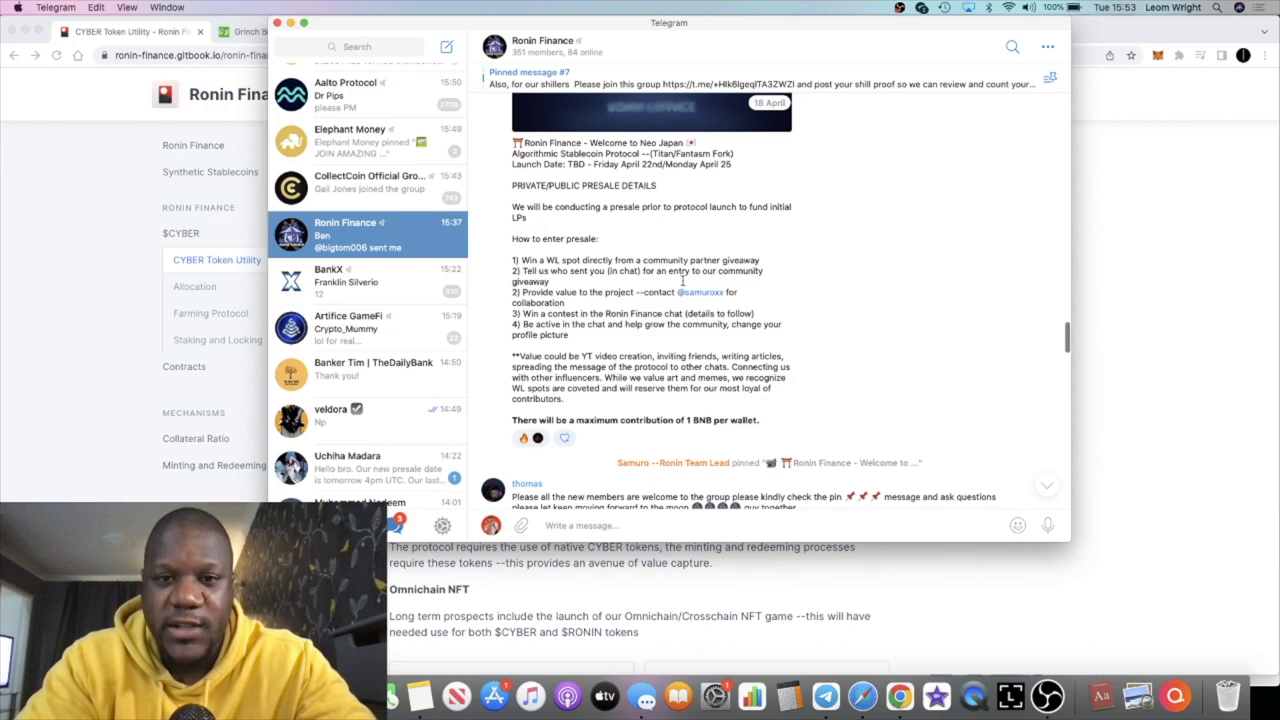
scroll("down", 3)
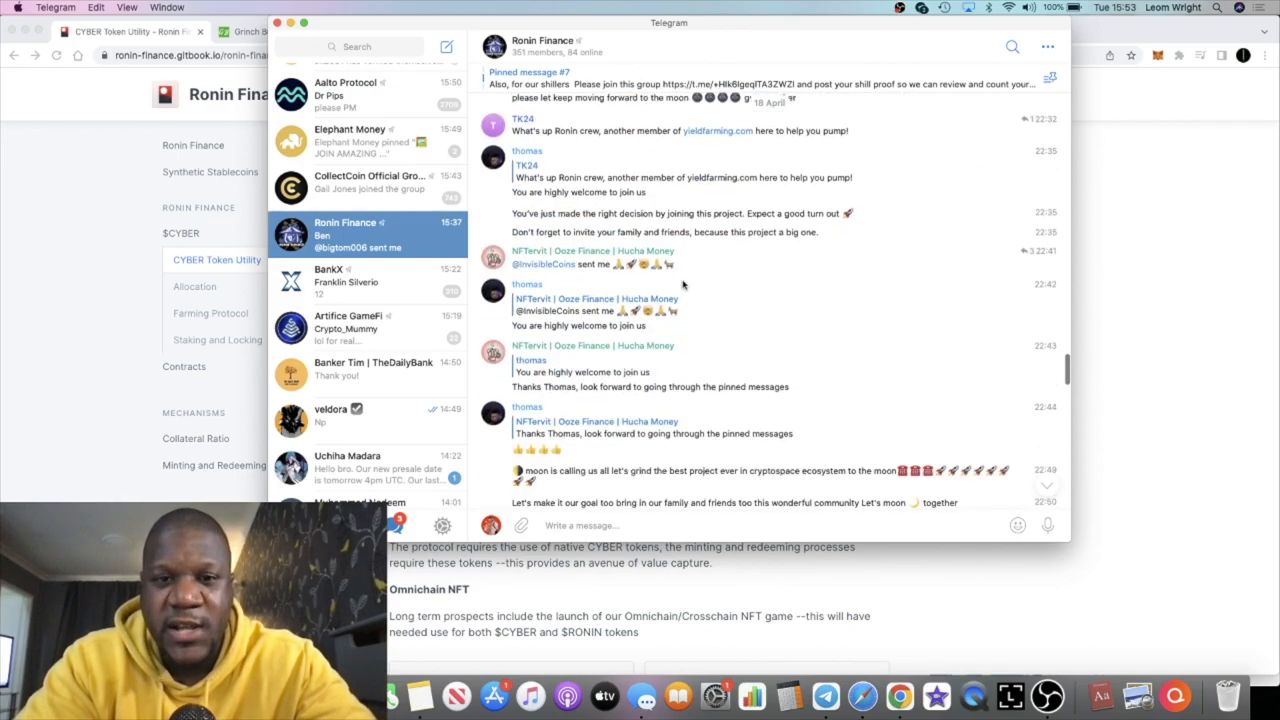
scroll("down", 3)
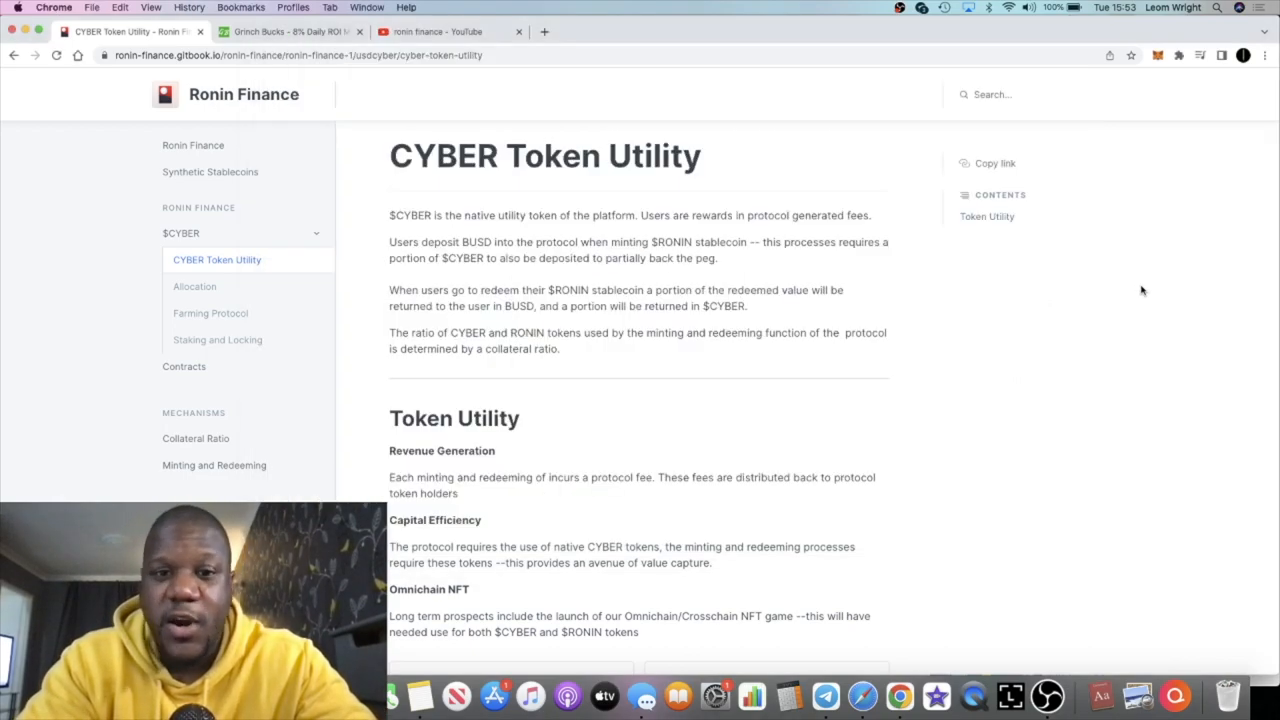
mouse_move(588, 284)
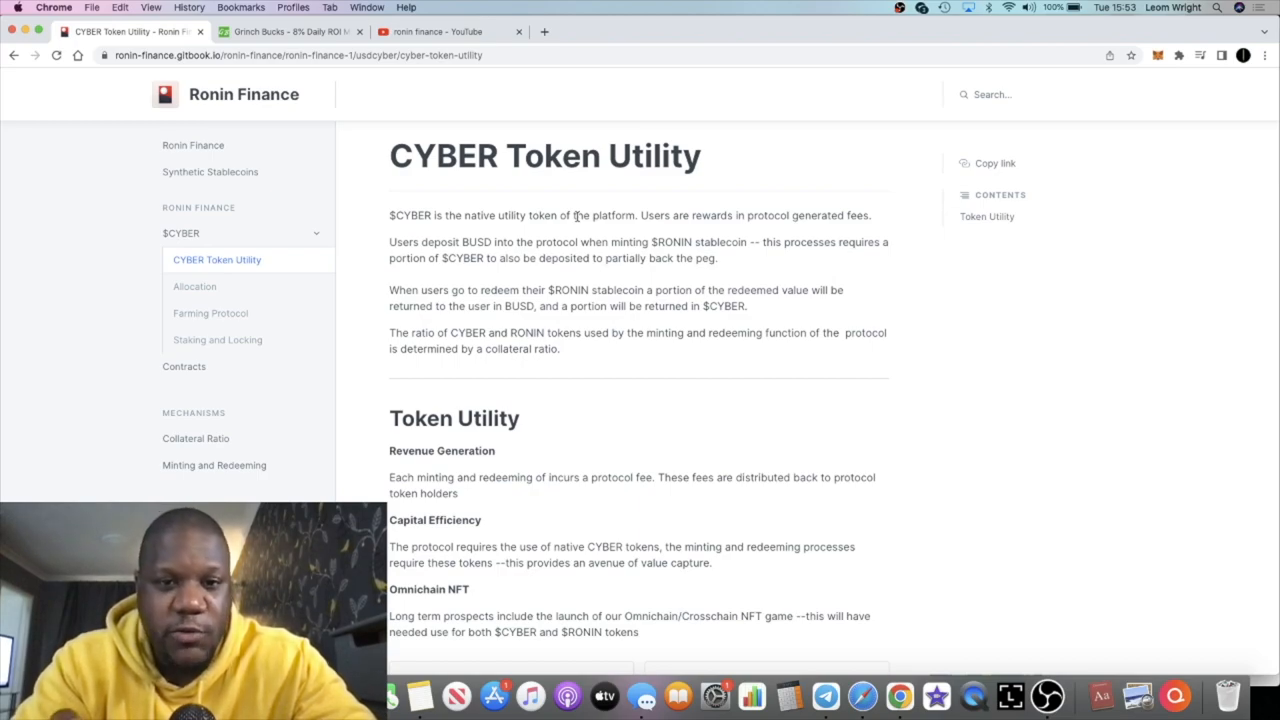
left_click_drag(438, 242, 540, 242)
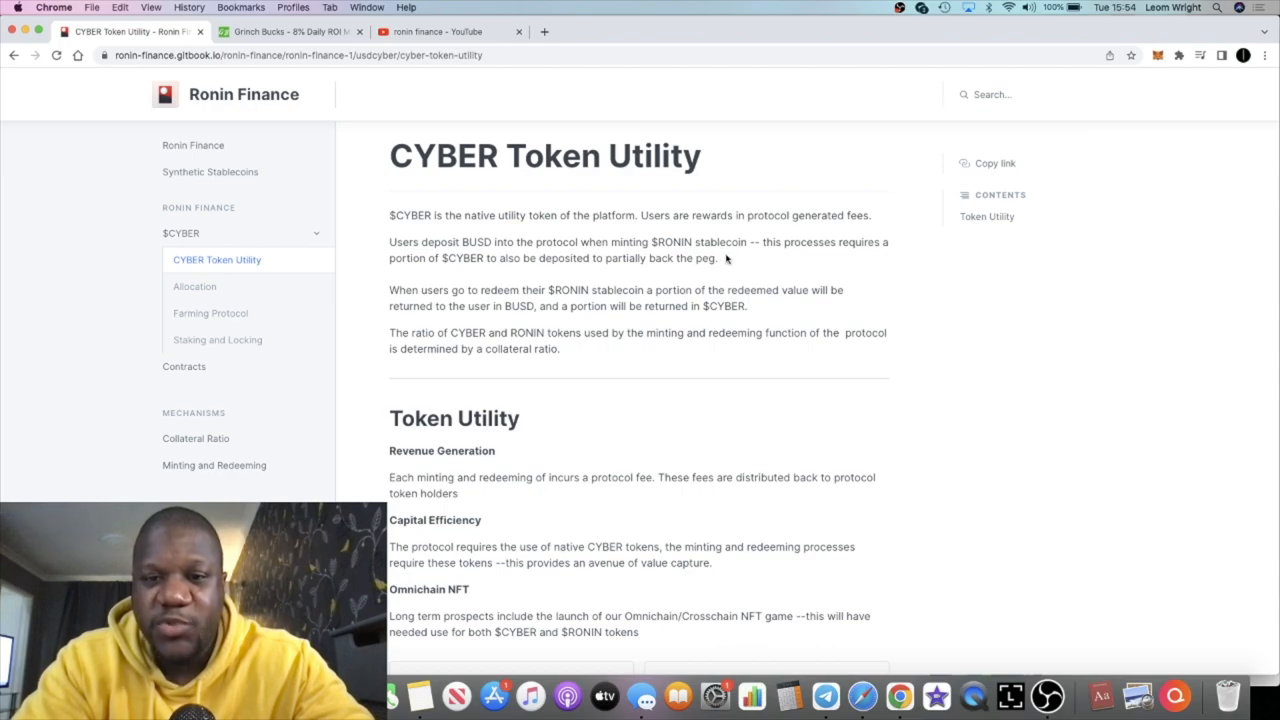
mouse_move(556, 258)
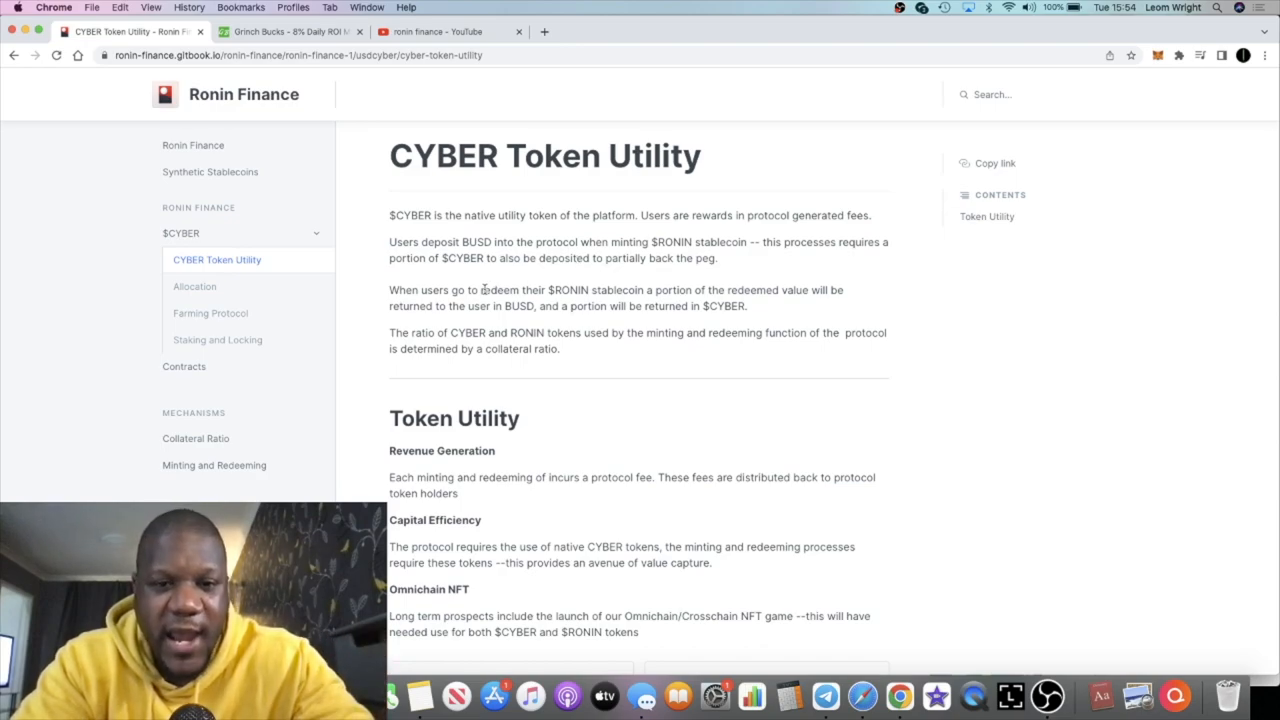
left_click_drag(484, 290, 648, 290)
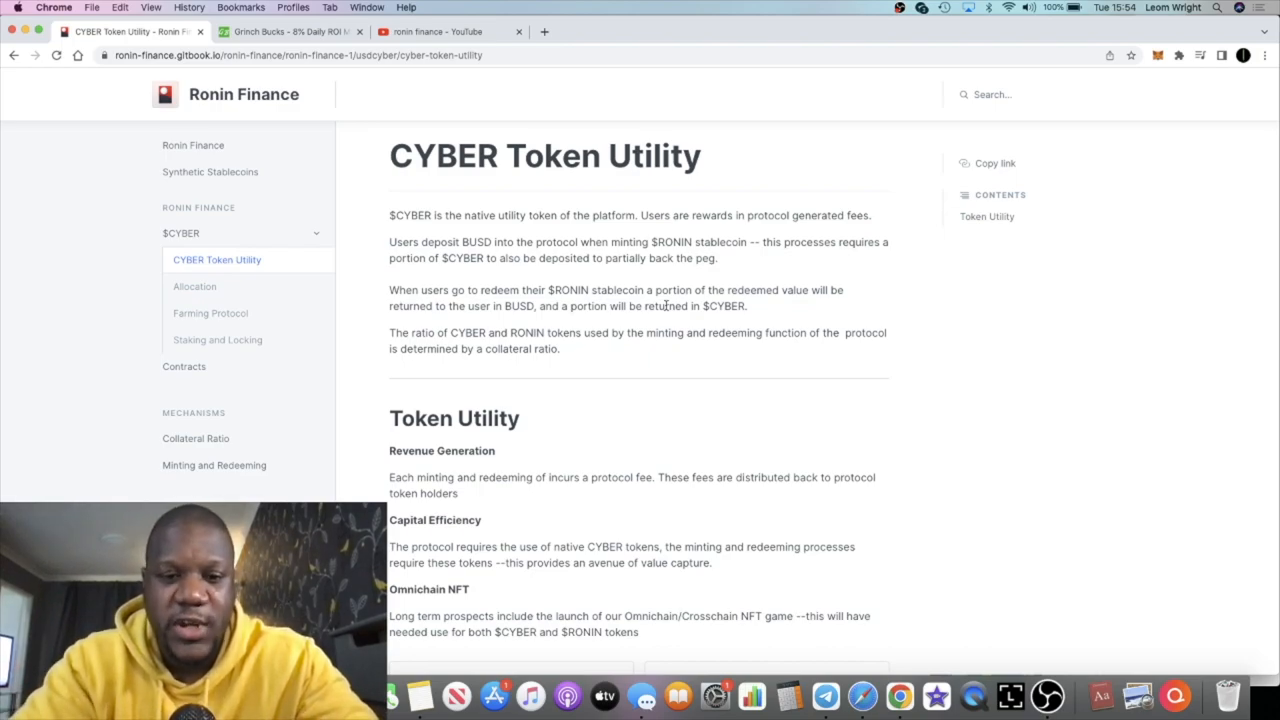
scroll("down", 3)
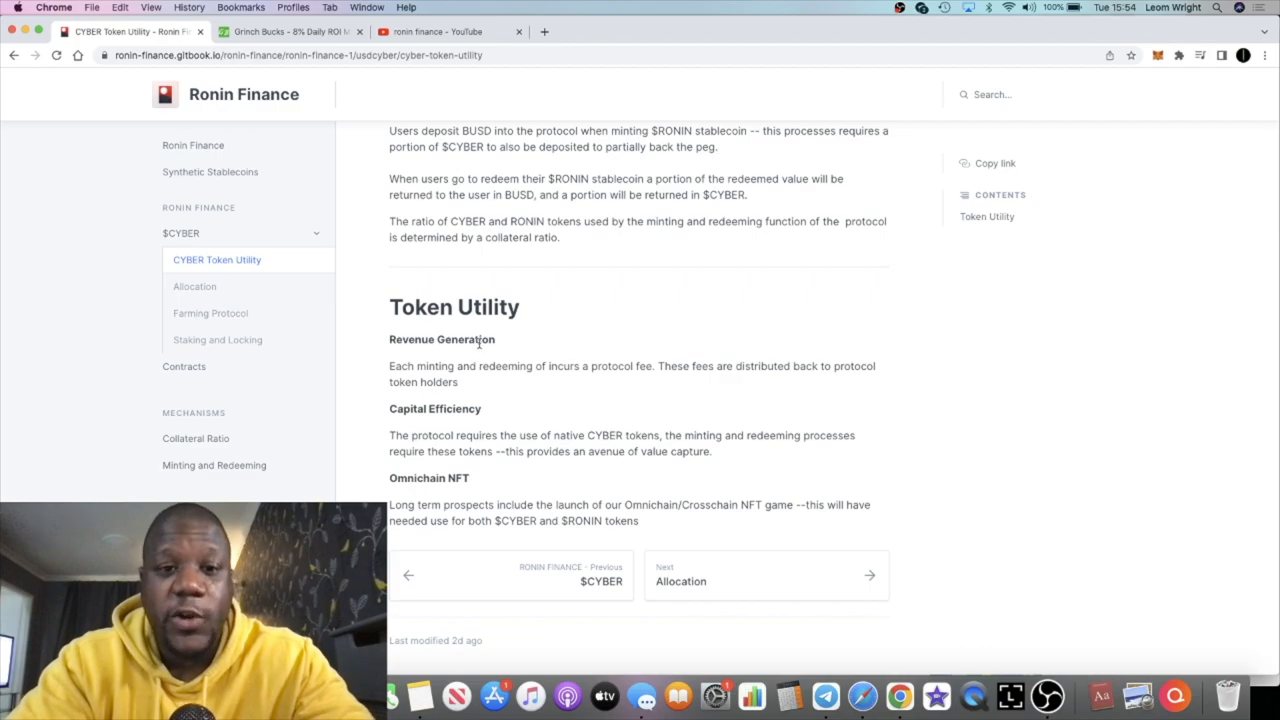
mouse_move(458, 360)
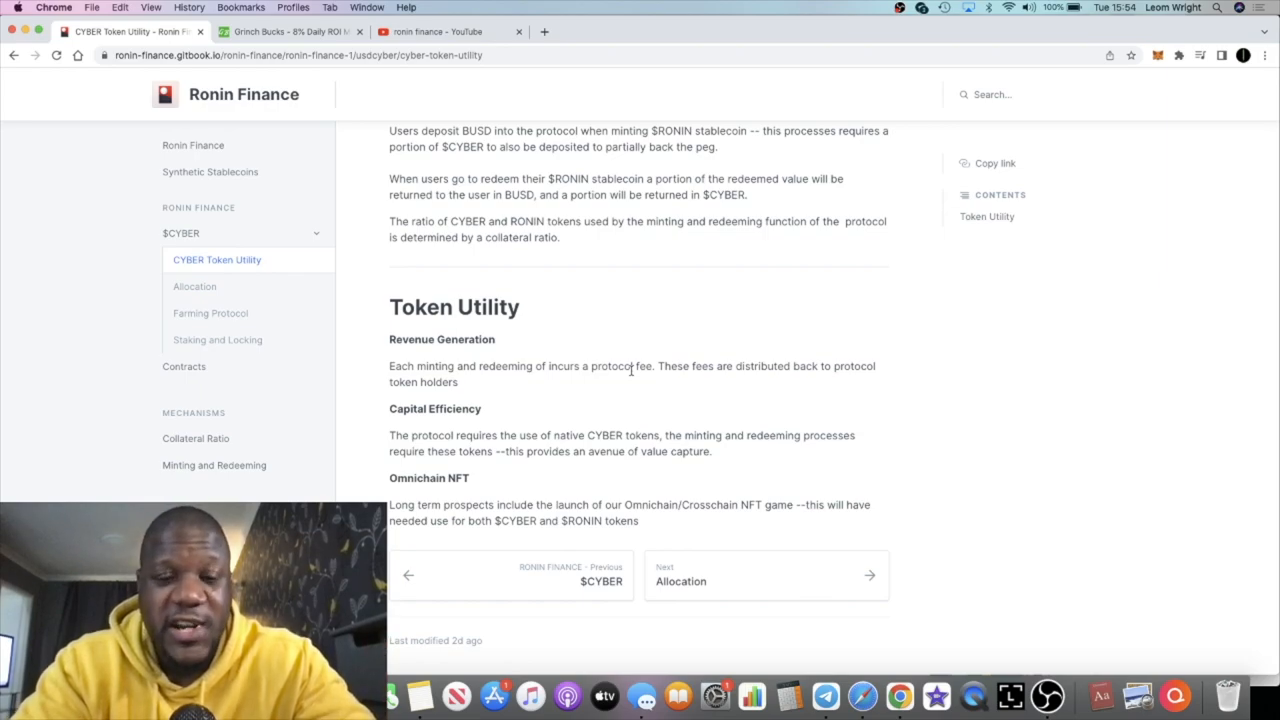
mouse_move(450, 448)
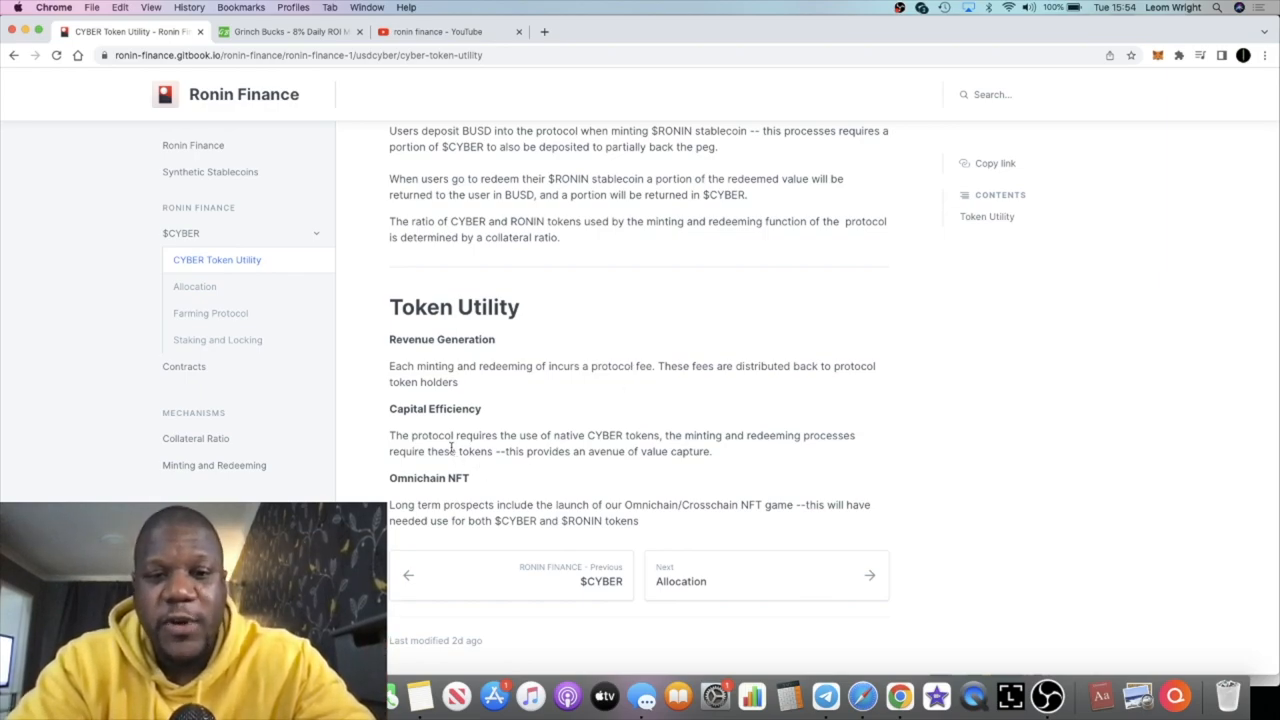
- Visit the Farming Protocol page on vesting and penalties, then go to Staking and Locking
left_click_drag(540, 436, 456, 452)
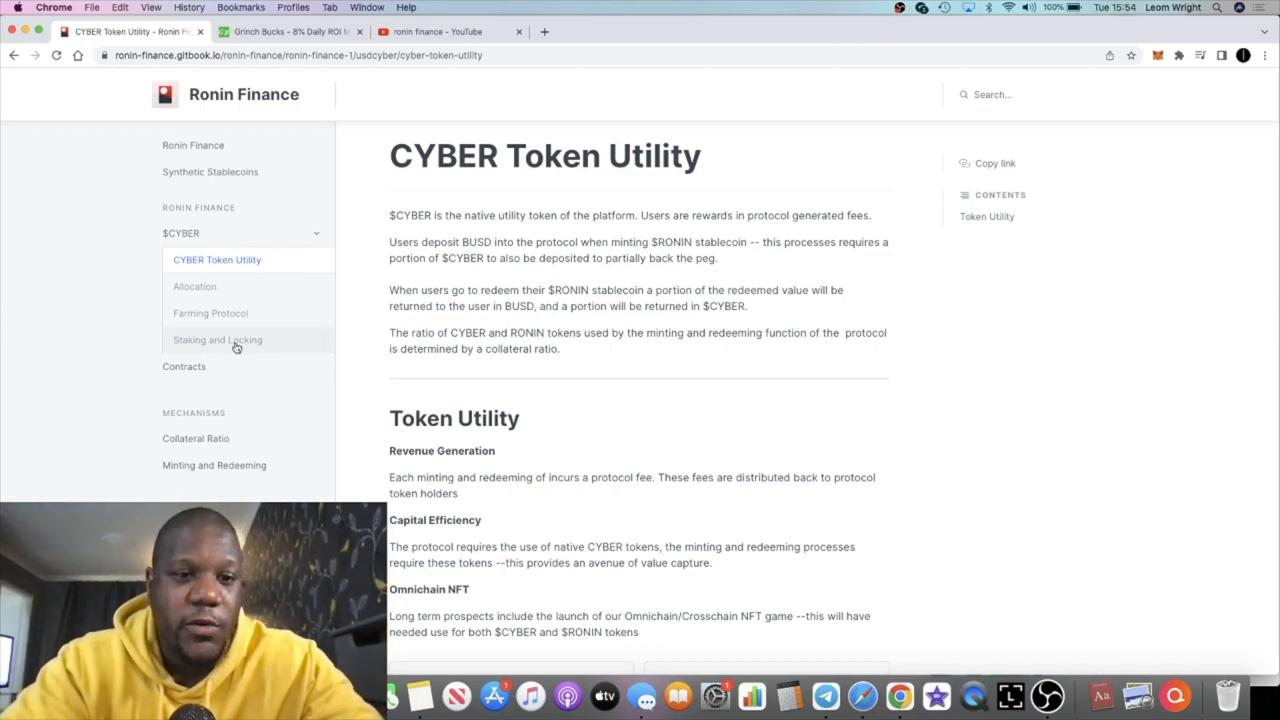
left_click(210, 312)
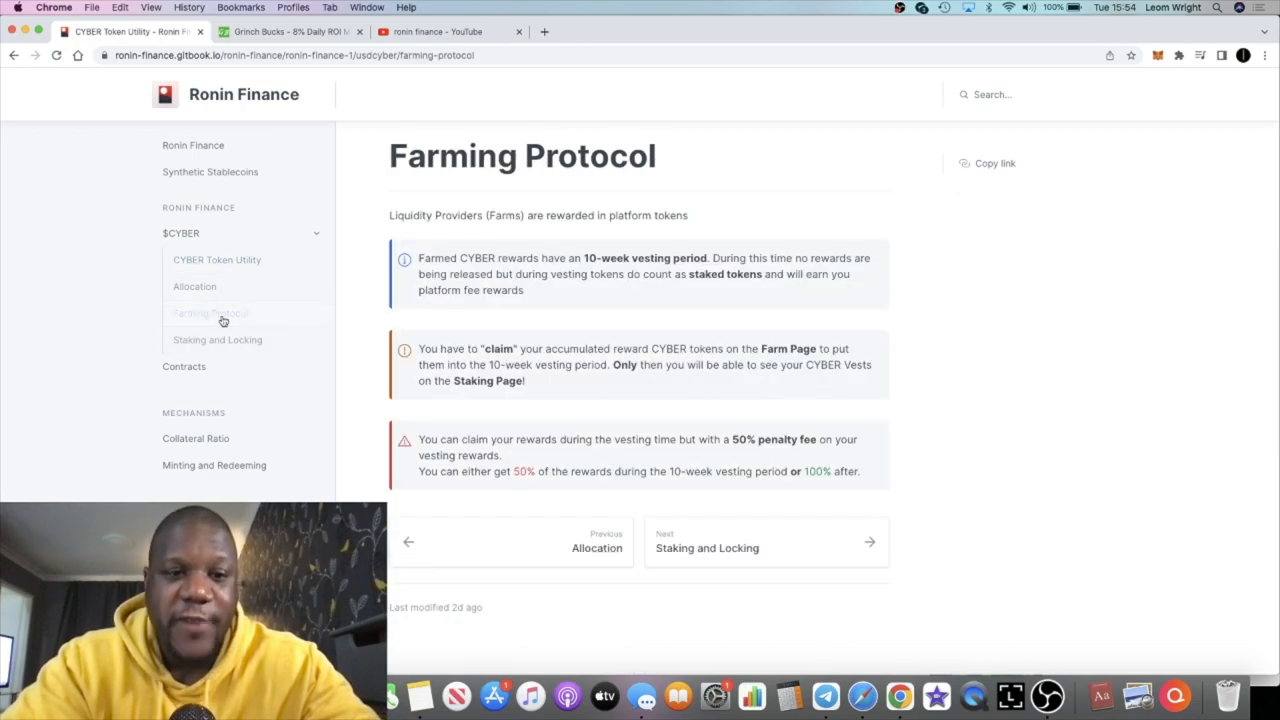
left_click(210, 312)
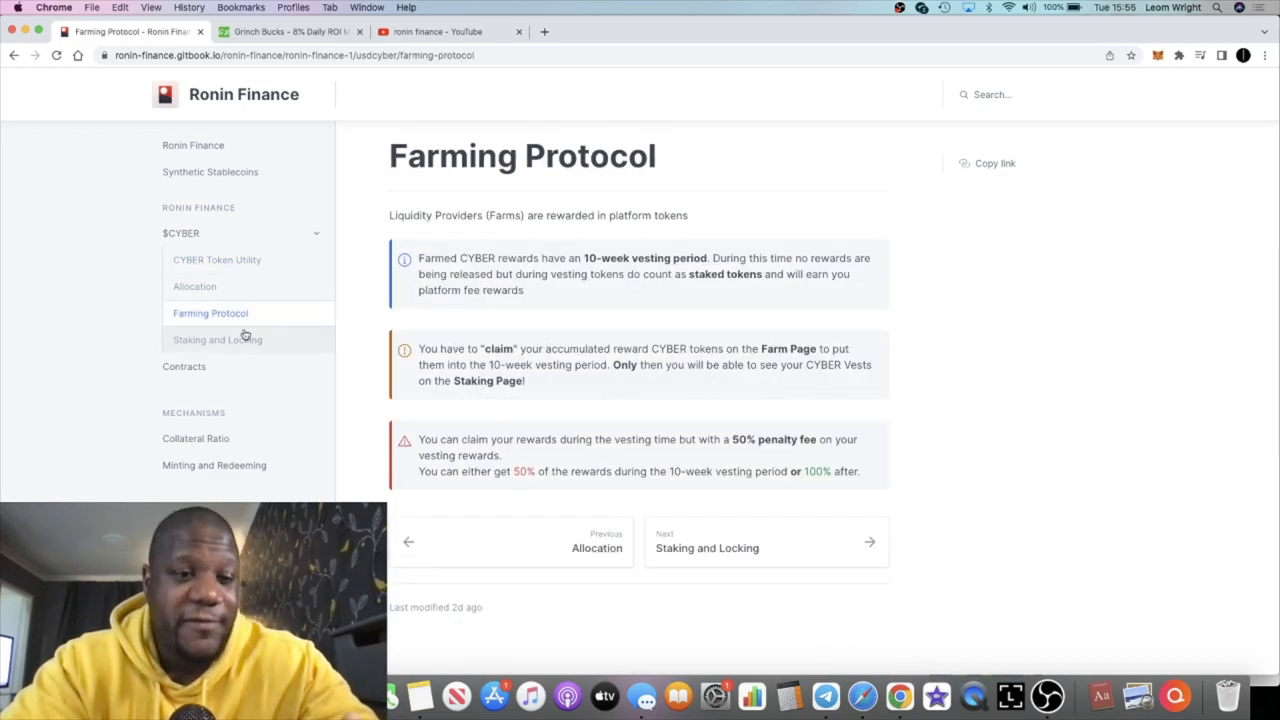
left_click(218, 340)
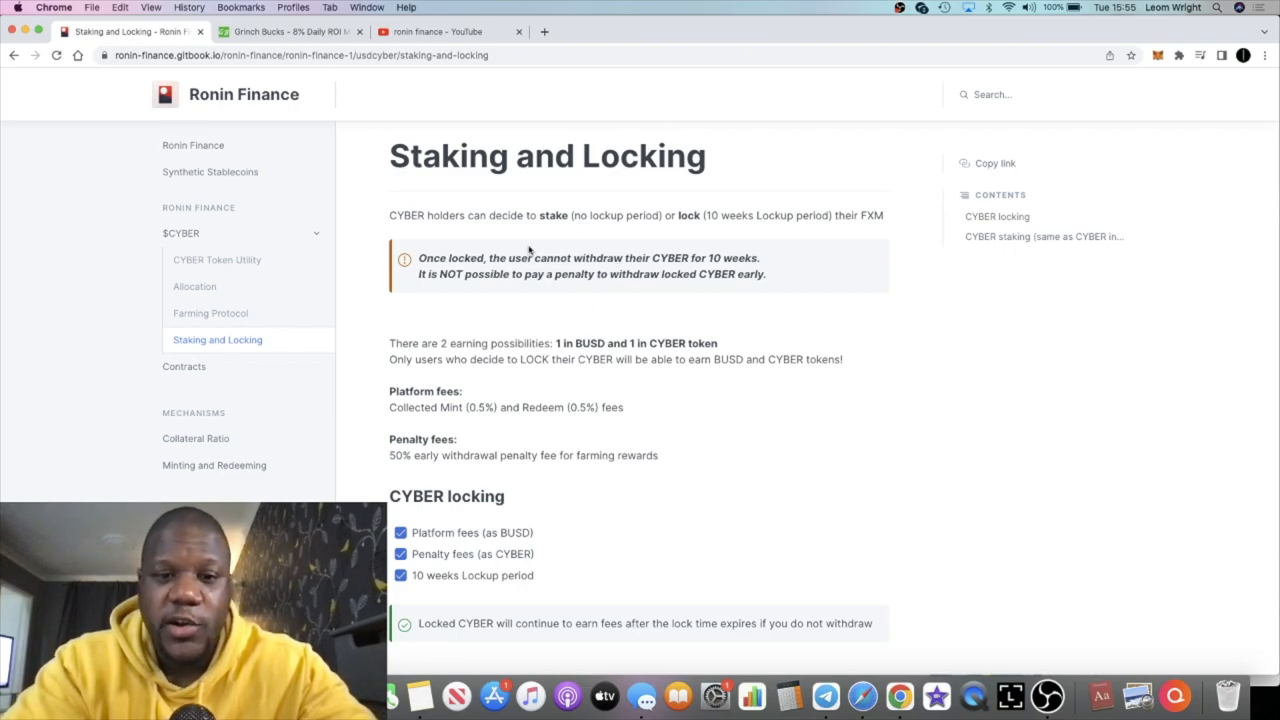
mouse_move(624, 336)
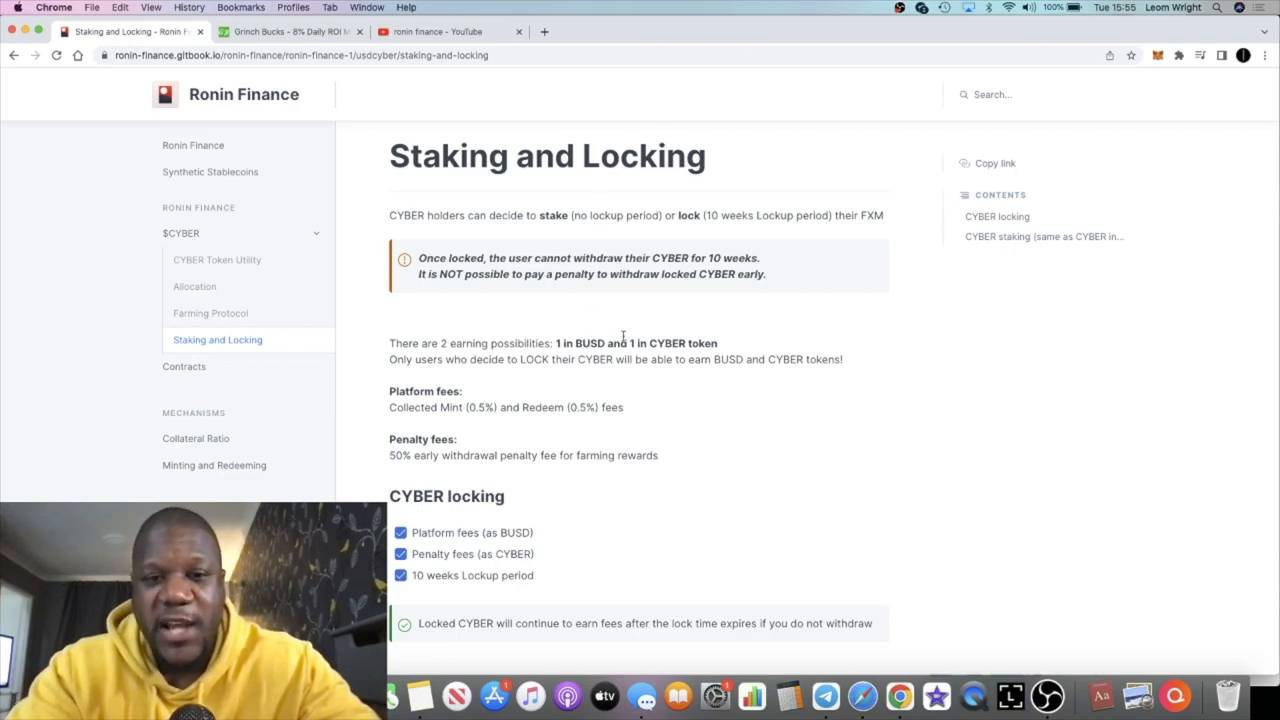
- Highlight the two earning possibilities sentence on Staking and Locking, then read further down
left_click_drag(436, 342, 656, 360)
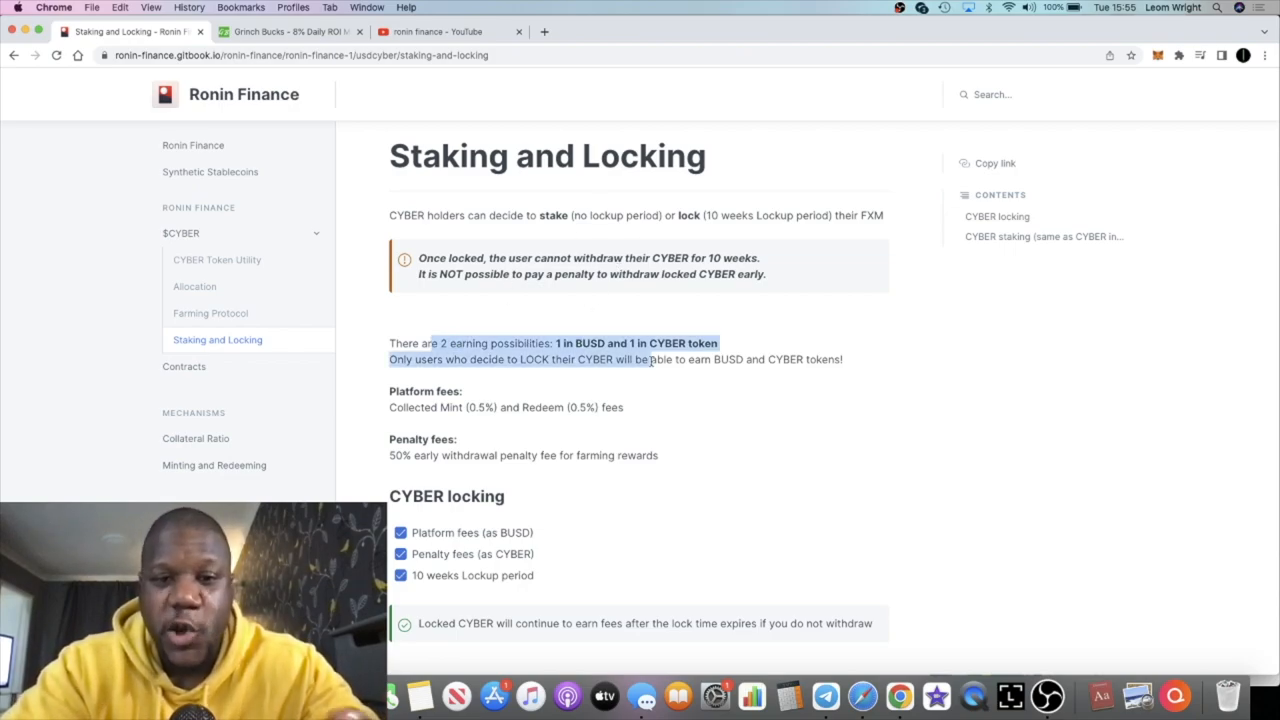
left_click(570, 364)
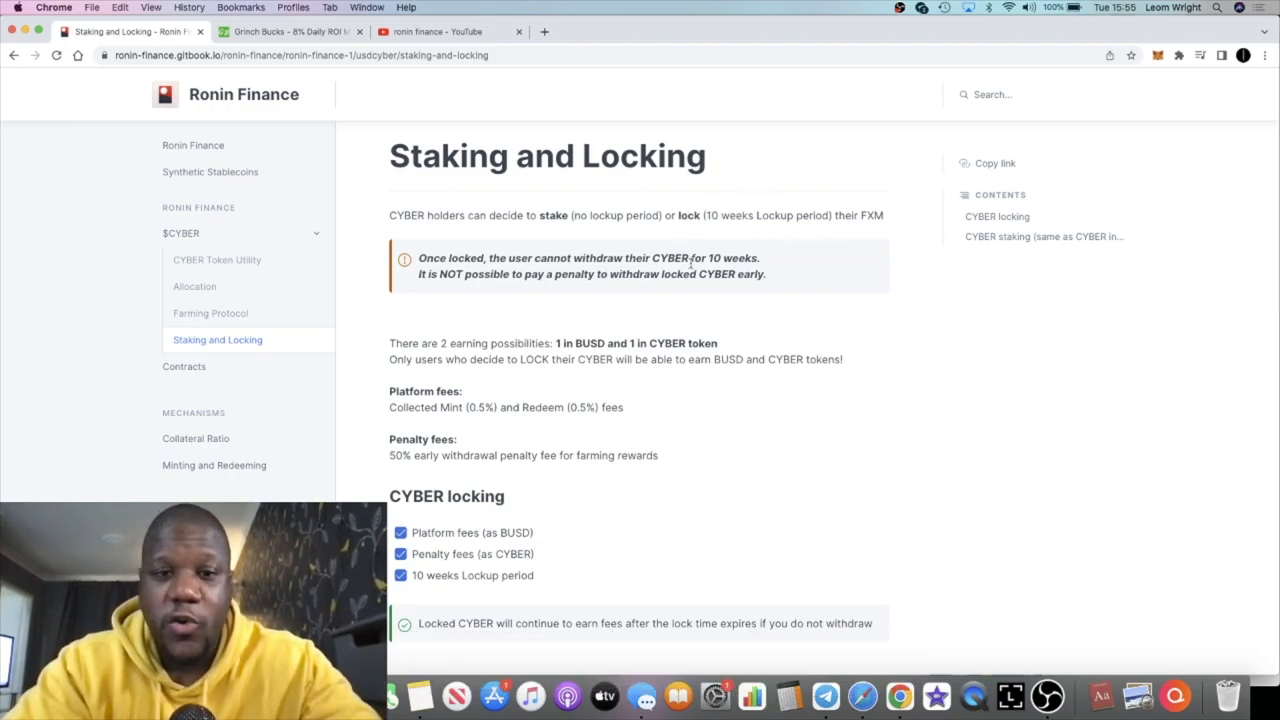
mouse_move(704, 216)
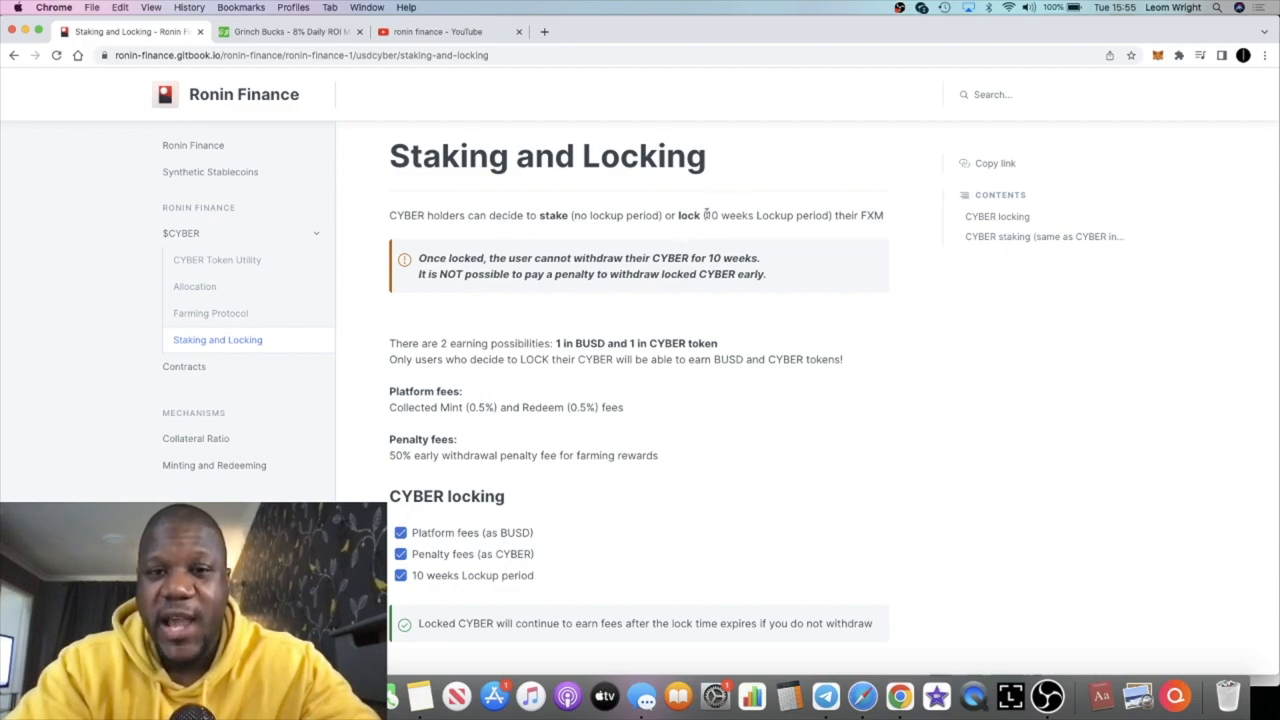
mouse_move(368, 332)
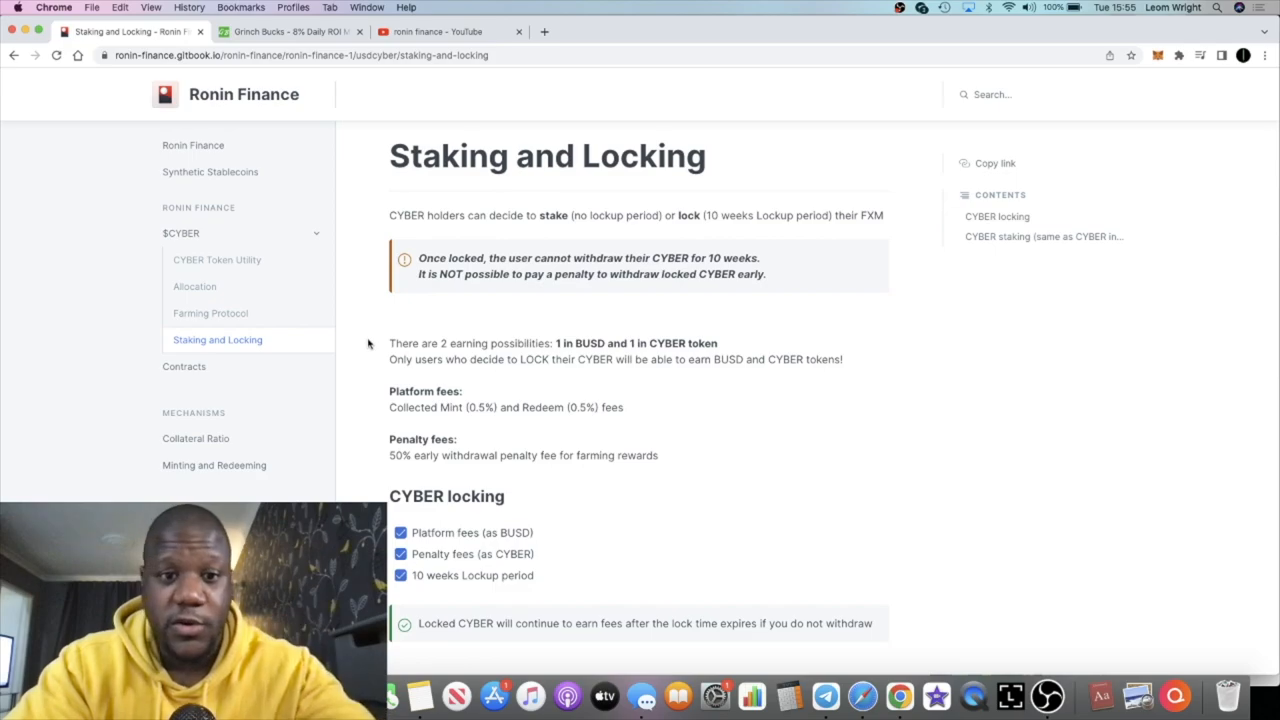
scroll("down", 3)
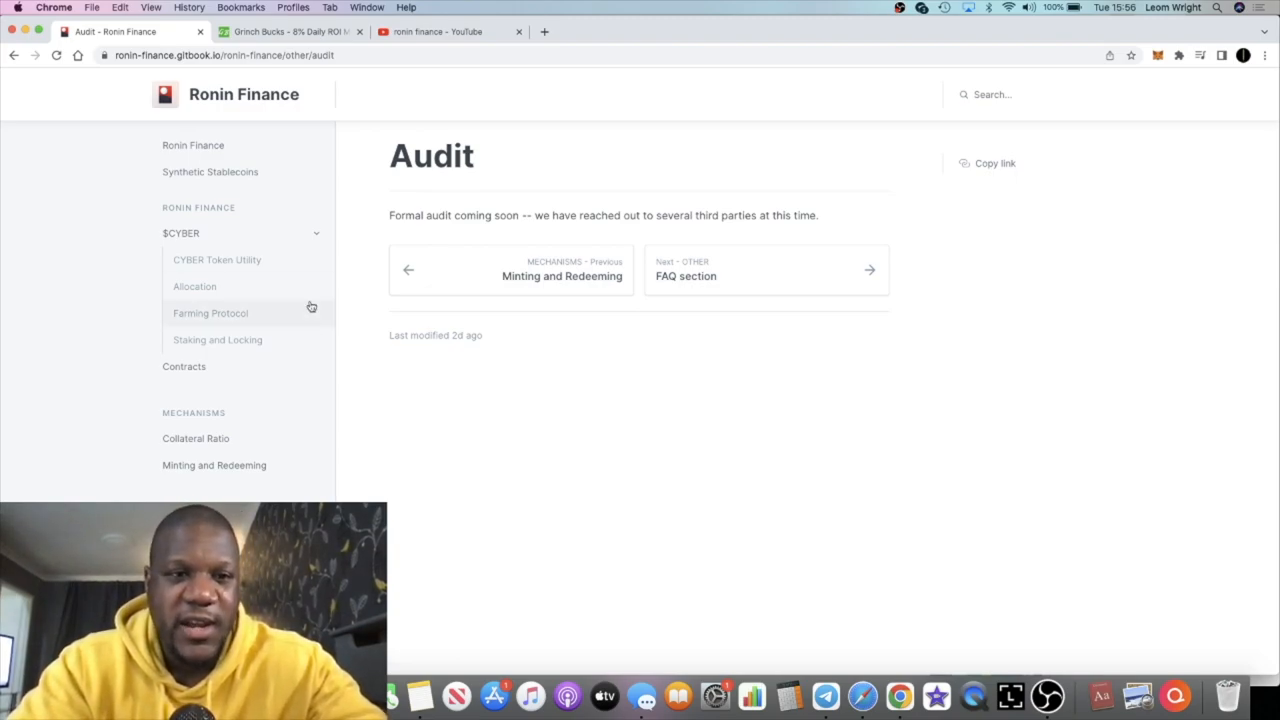
- Go back to the Ronin Finance overview page and collapse the $CYBER section in the sidebar
left_click(192, 144)
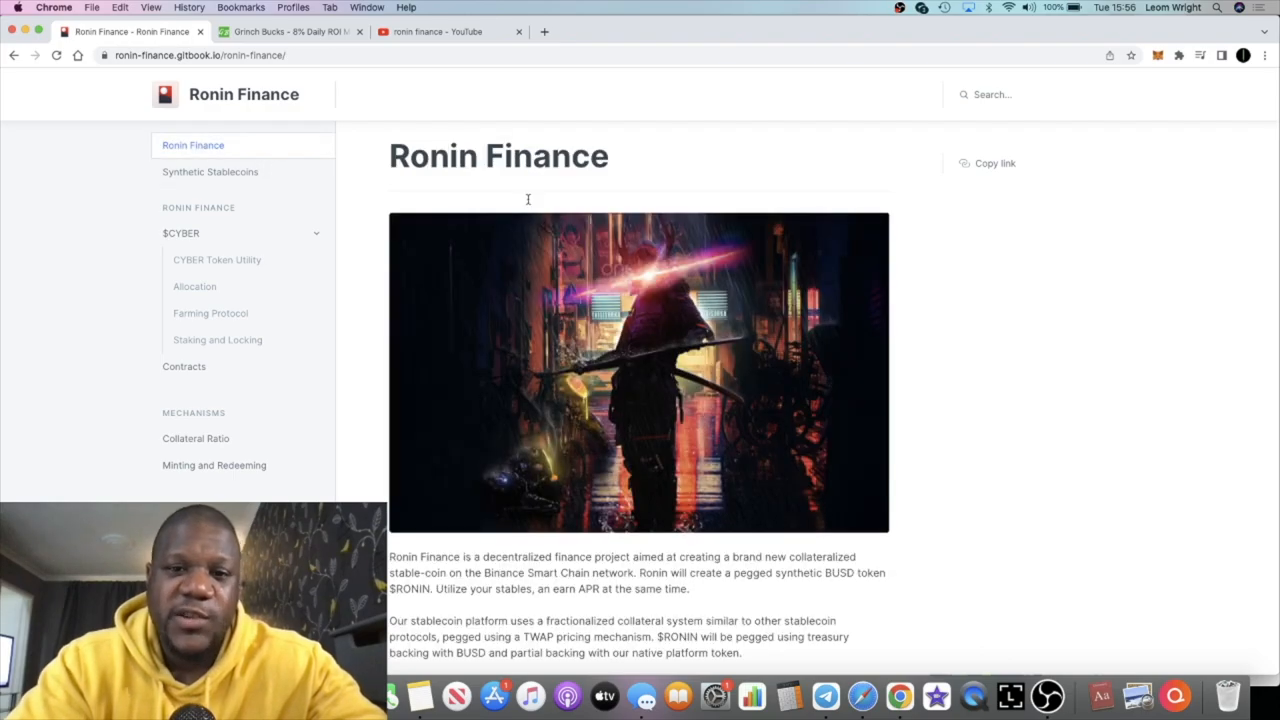
mouse_move(736, 246)
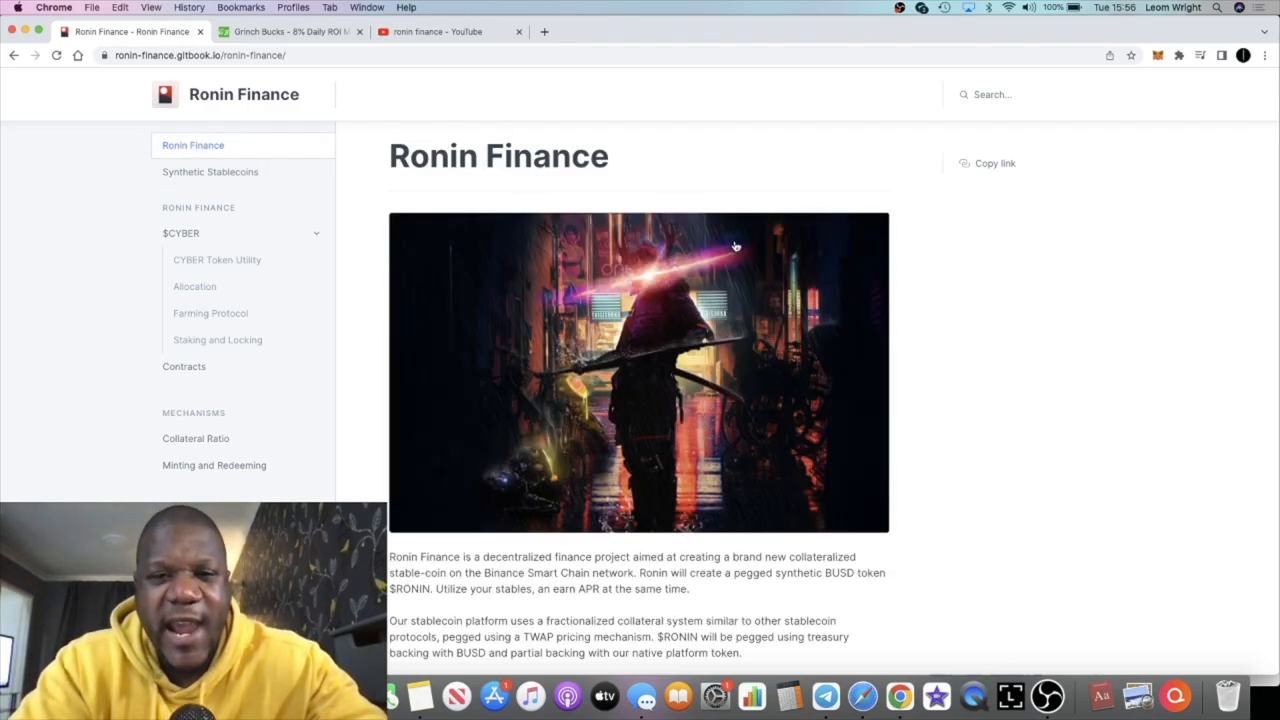
mouse_move(964, 330)
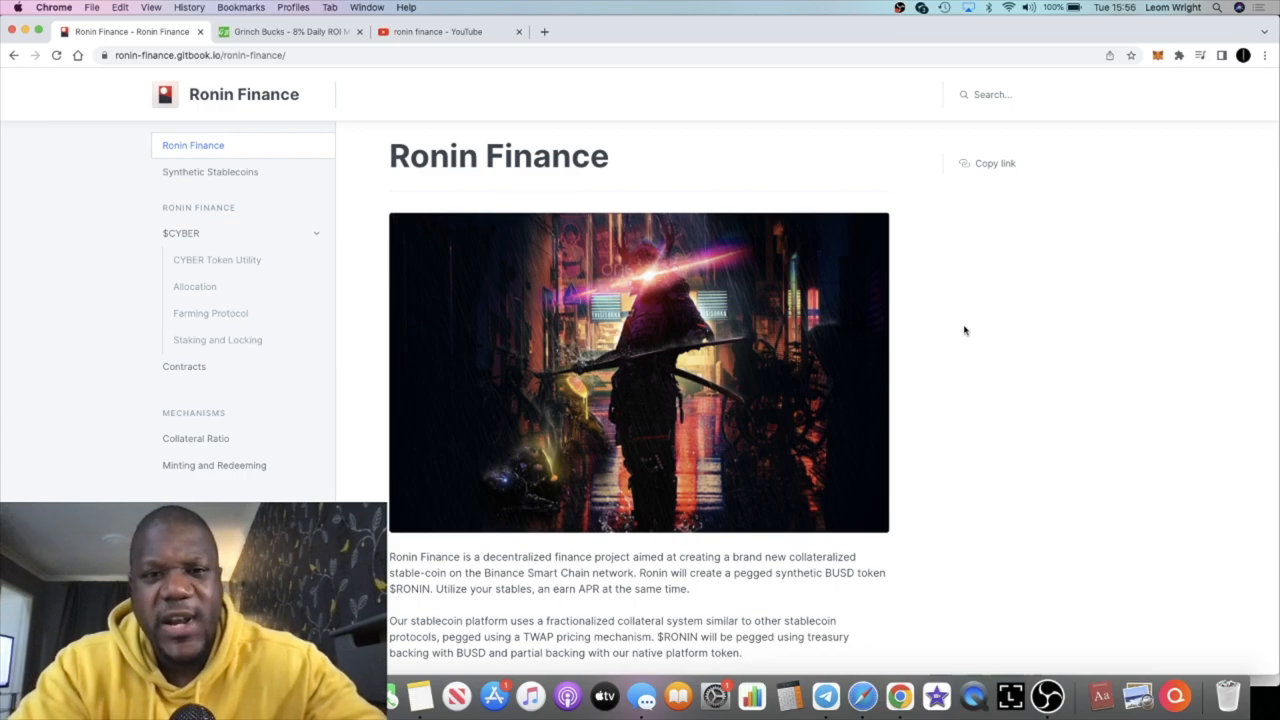
scroll("down", 3)
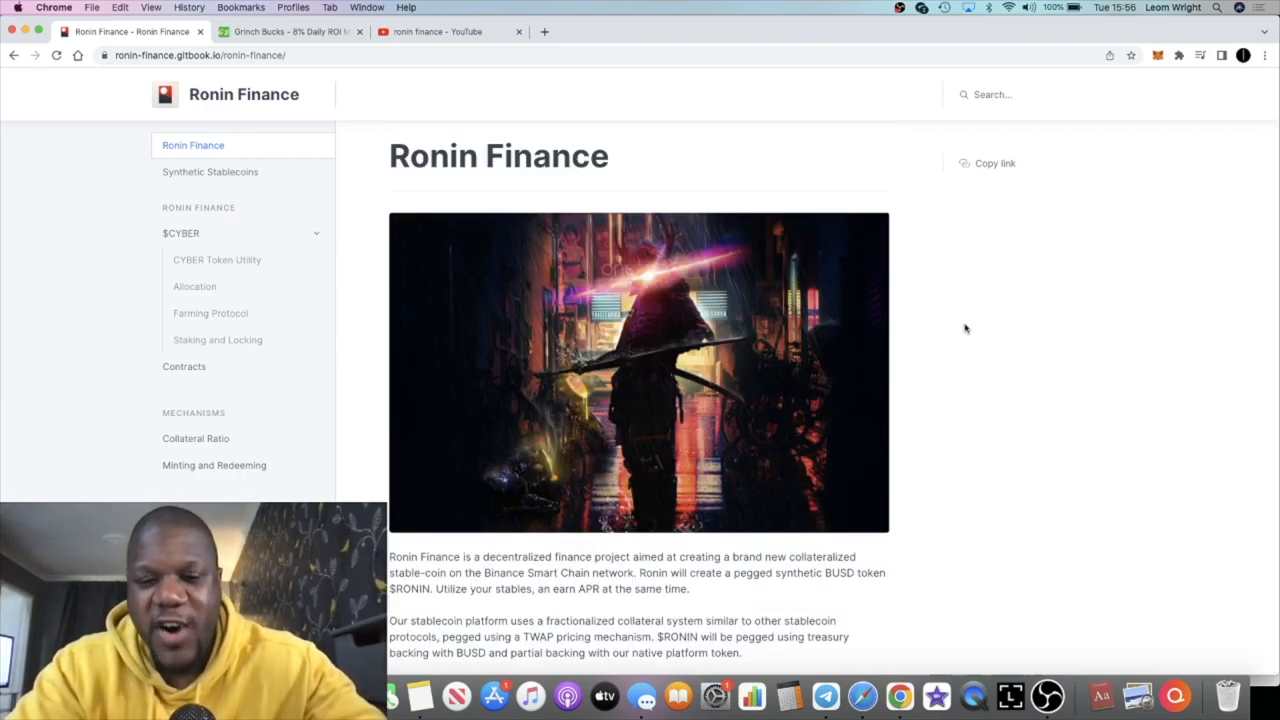
scroll("down", 3)
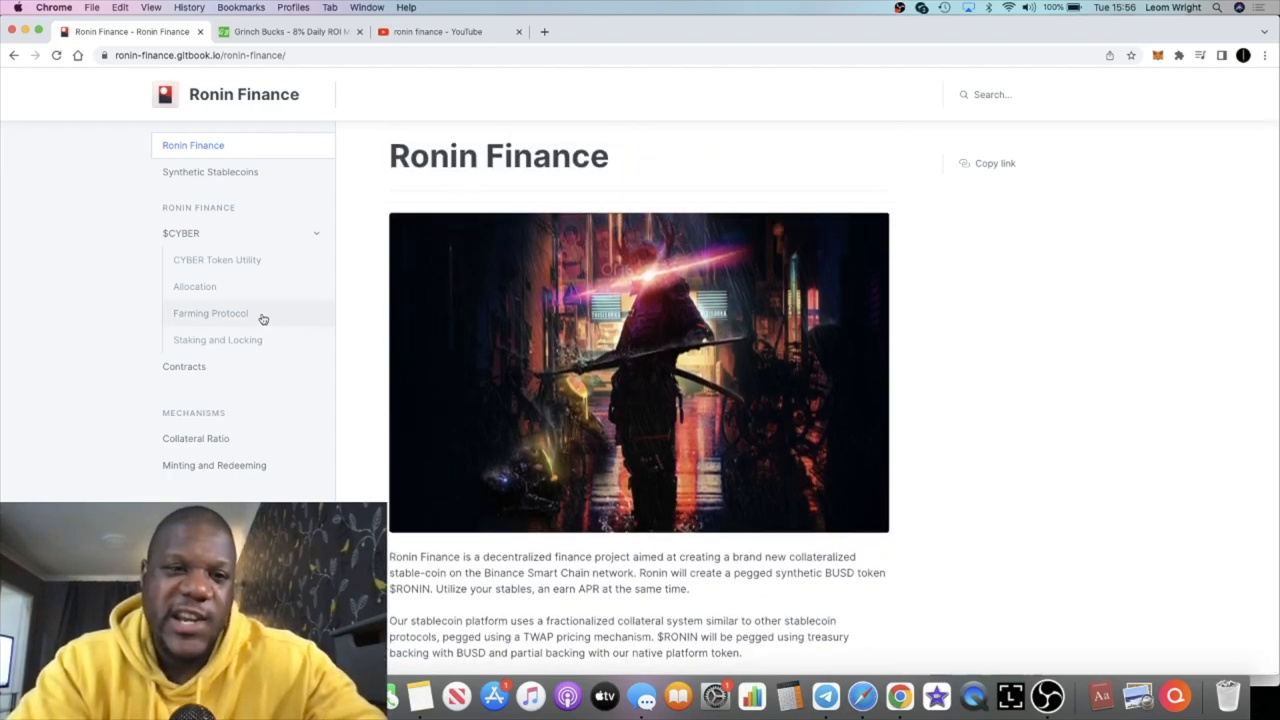
mouse_move(270, 216)
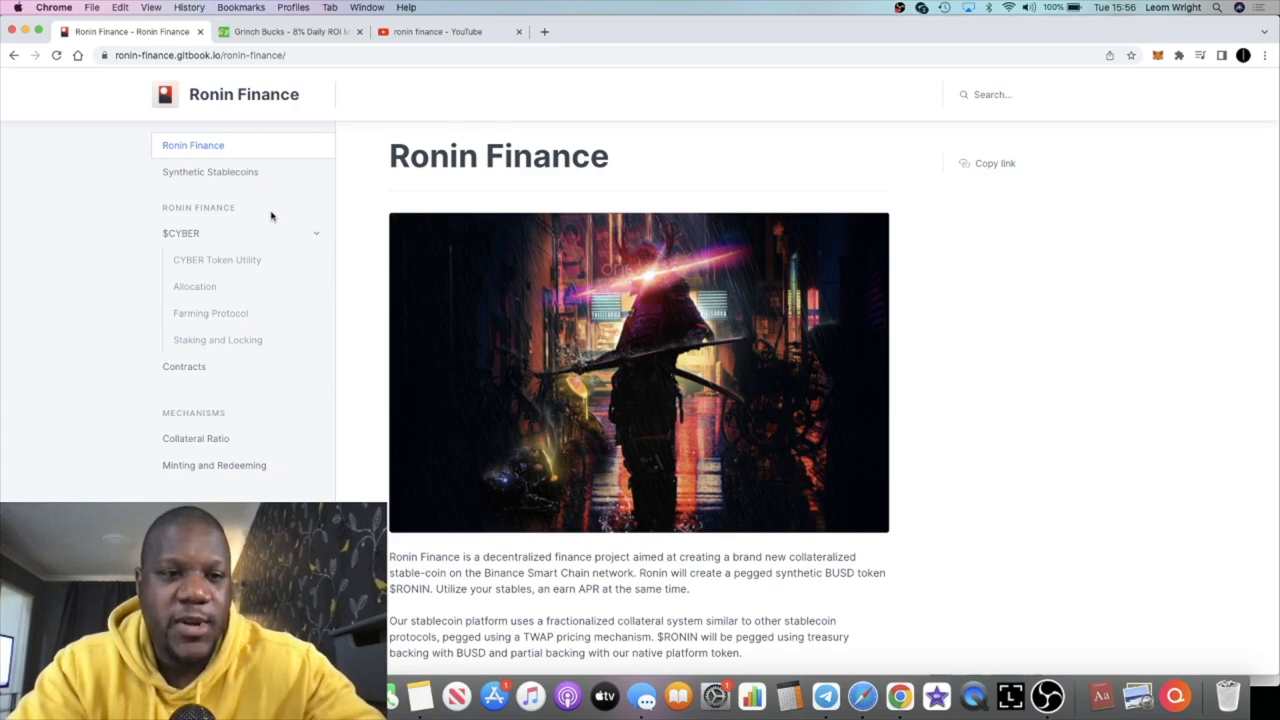
mouse_move(356, 246)
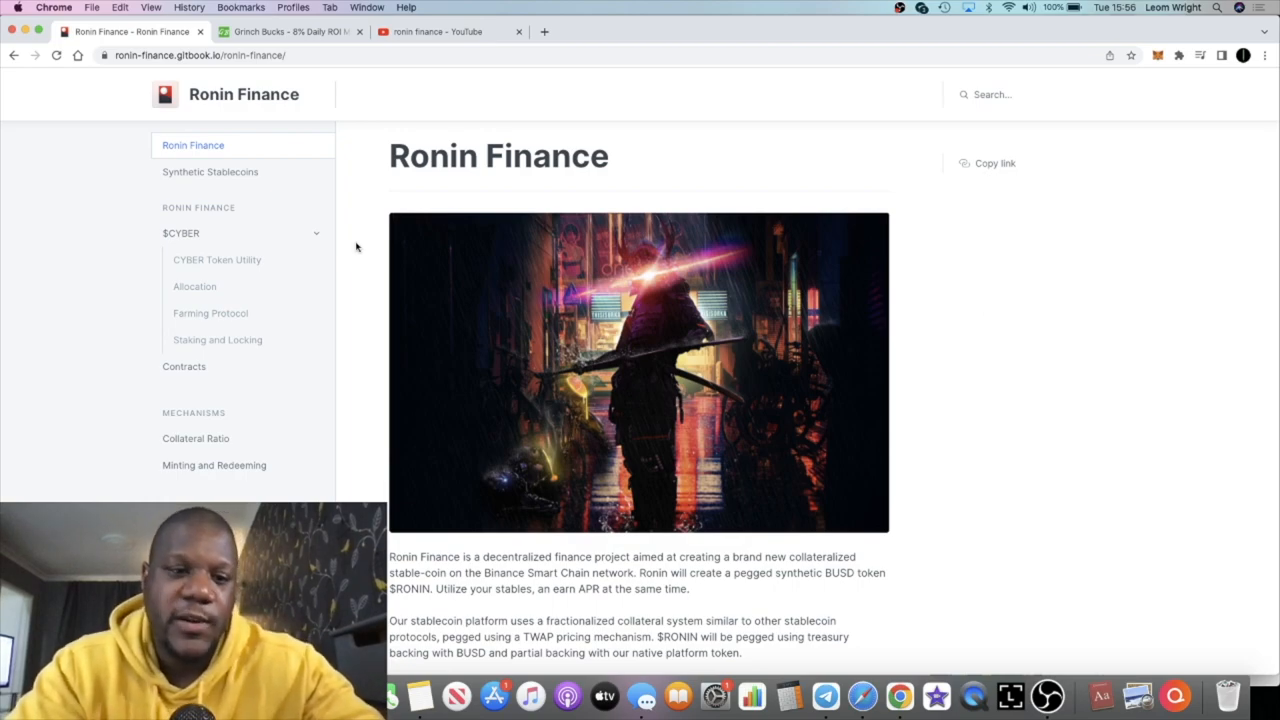
left_click(316, 232)
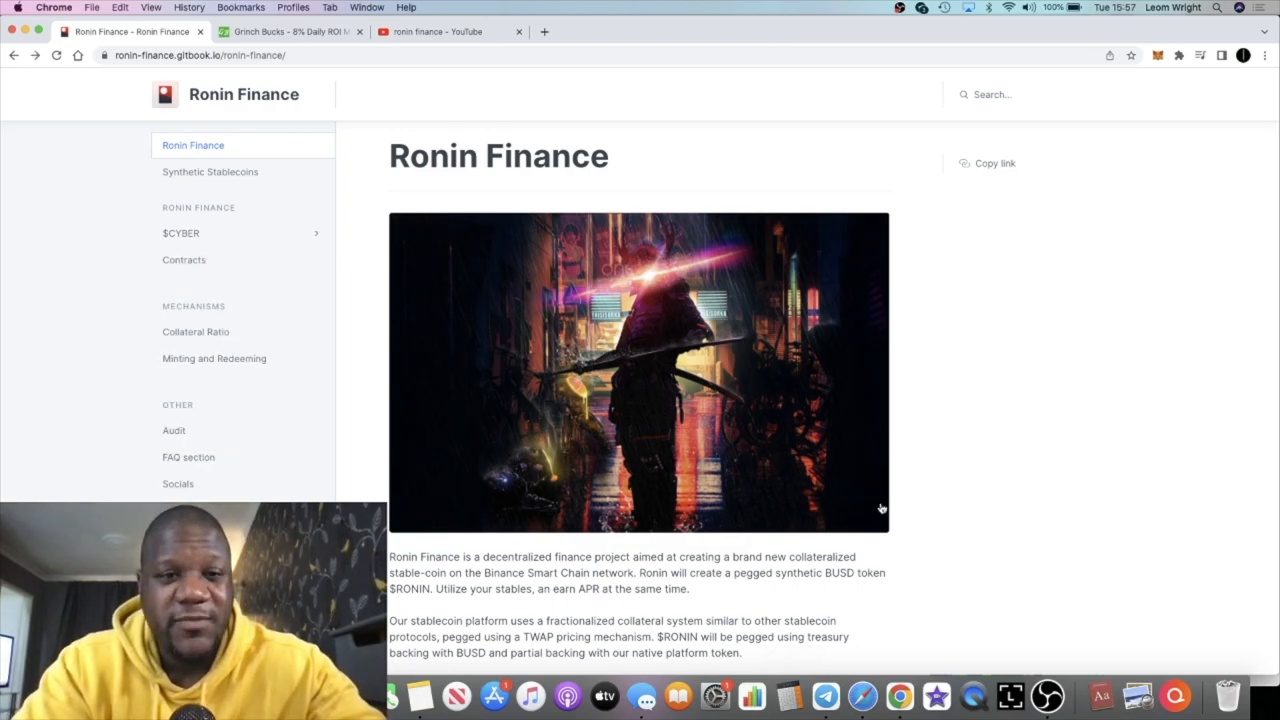